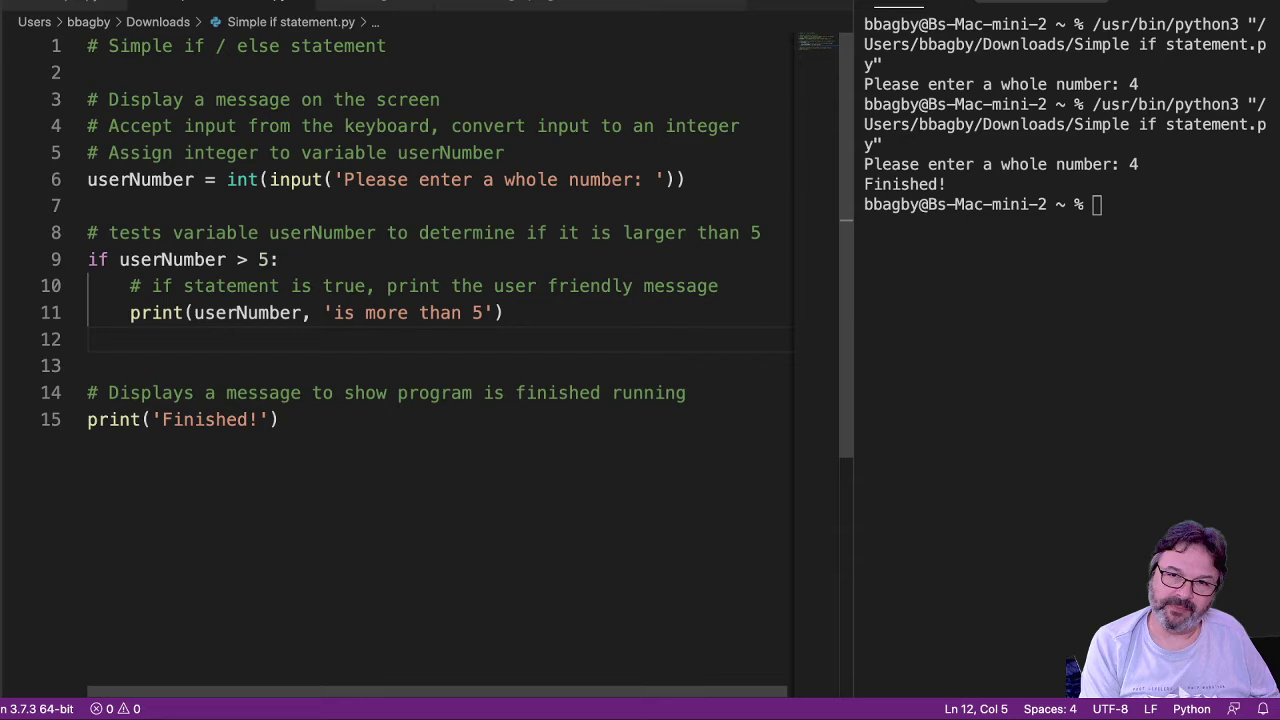
Step: Add the comment '# if the statement is false, do this instead' below the if block
type("# if the statement")
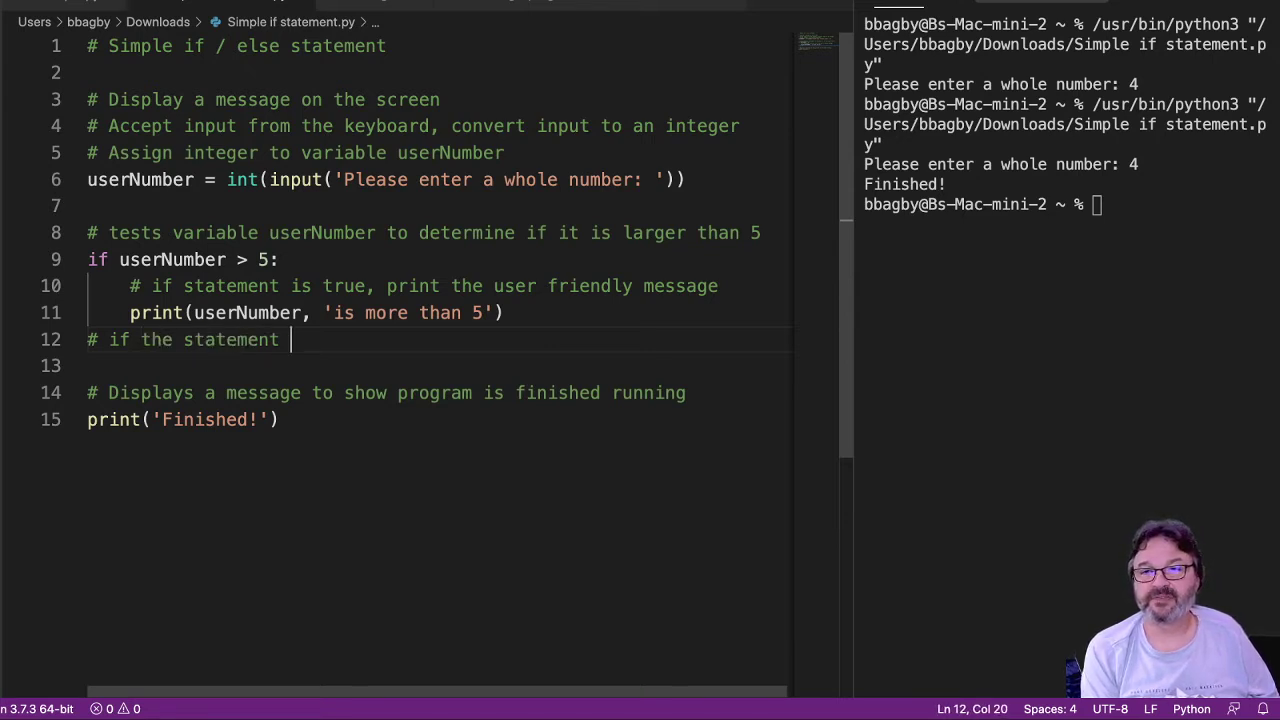
type("is false, do this instea")
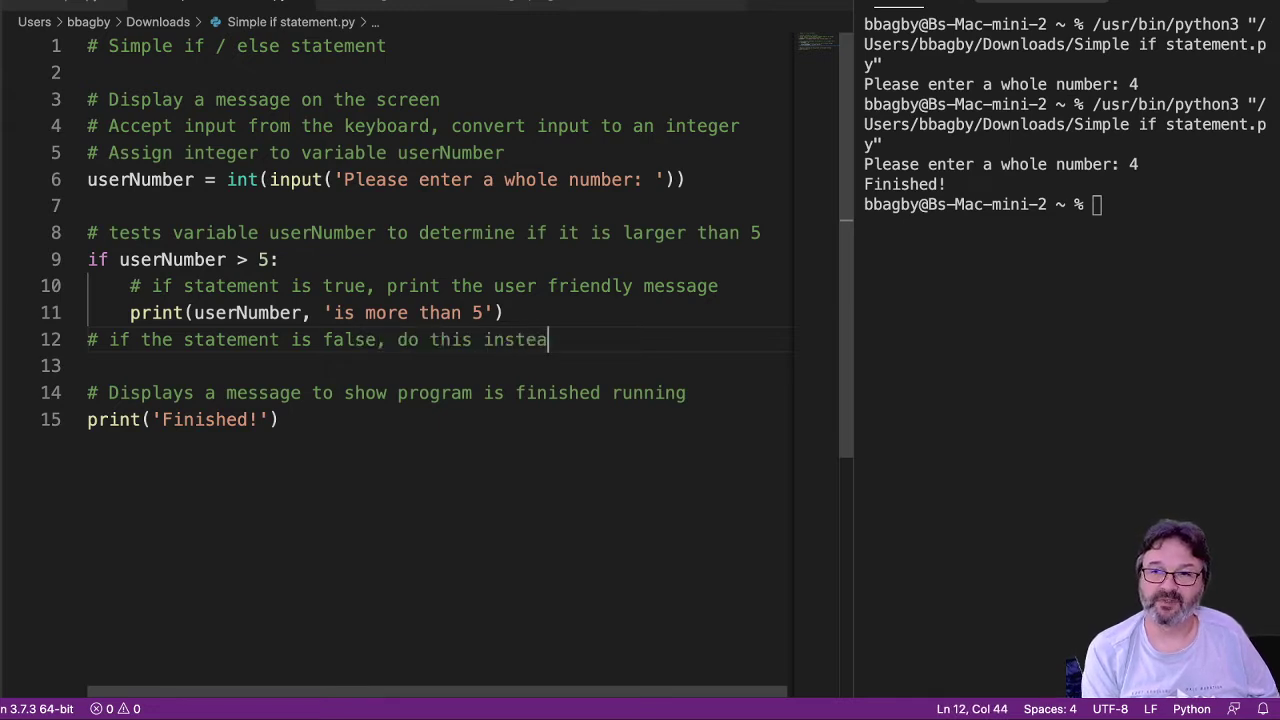
key("Enter")
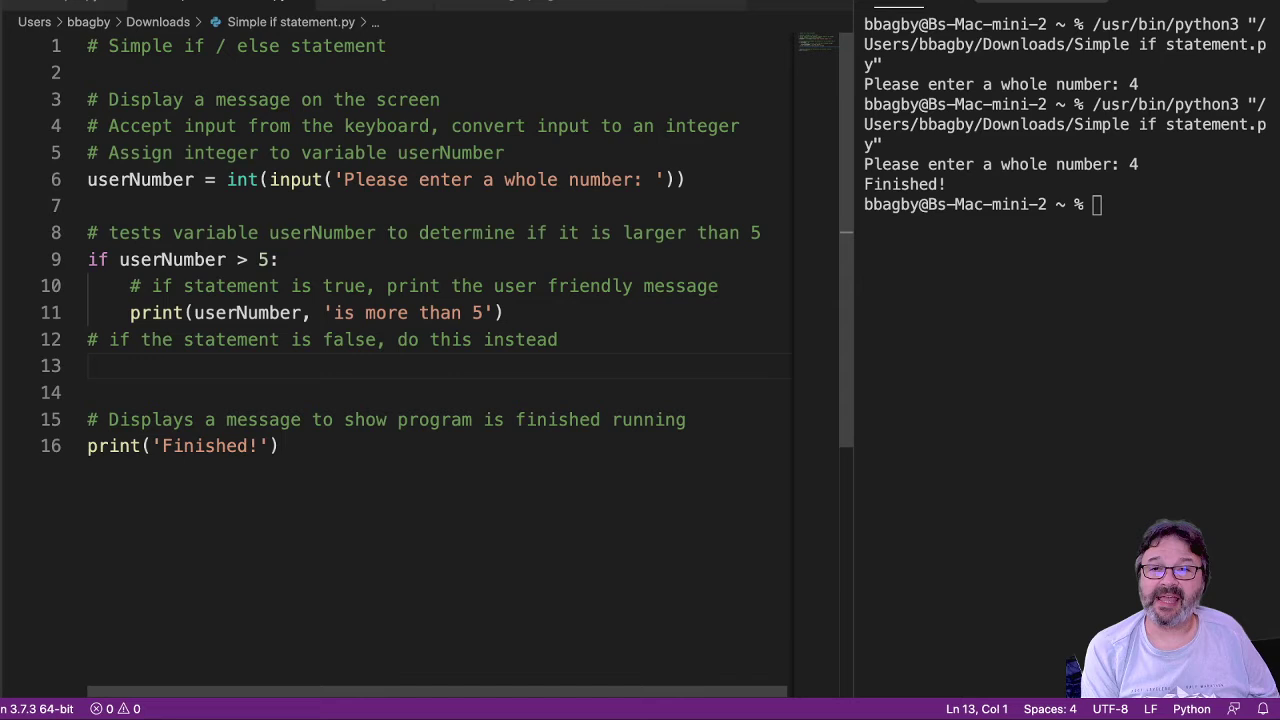
Step: Write an else branch with print(userNumber, 'is not more than 5')
type("else:")
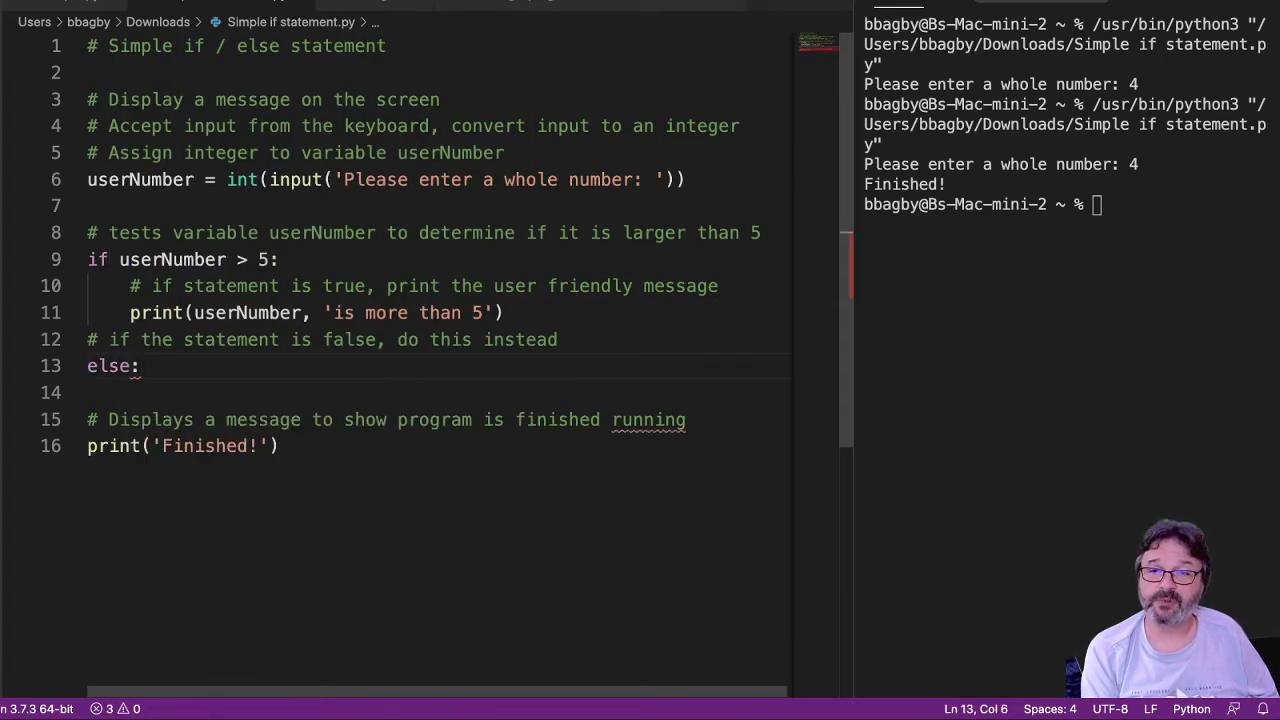
type("p")
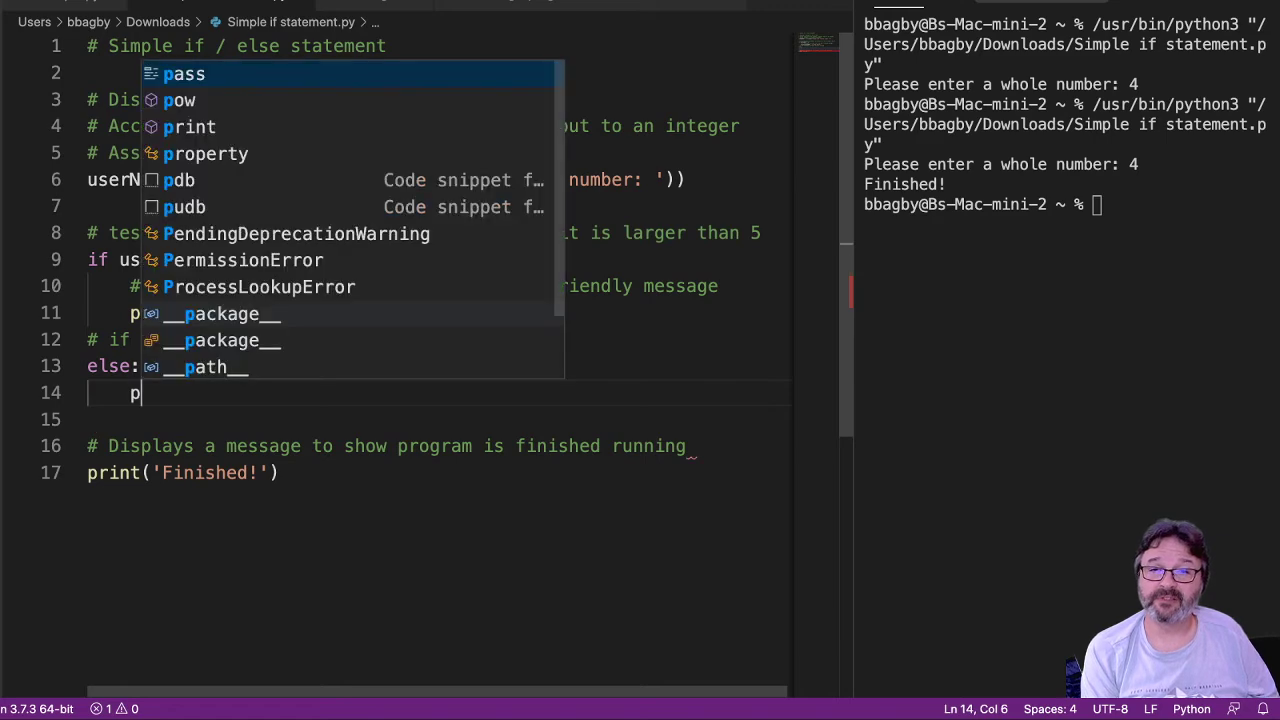
type("rint('')")
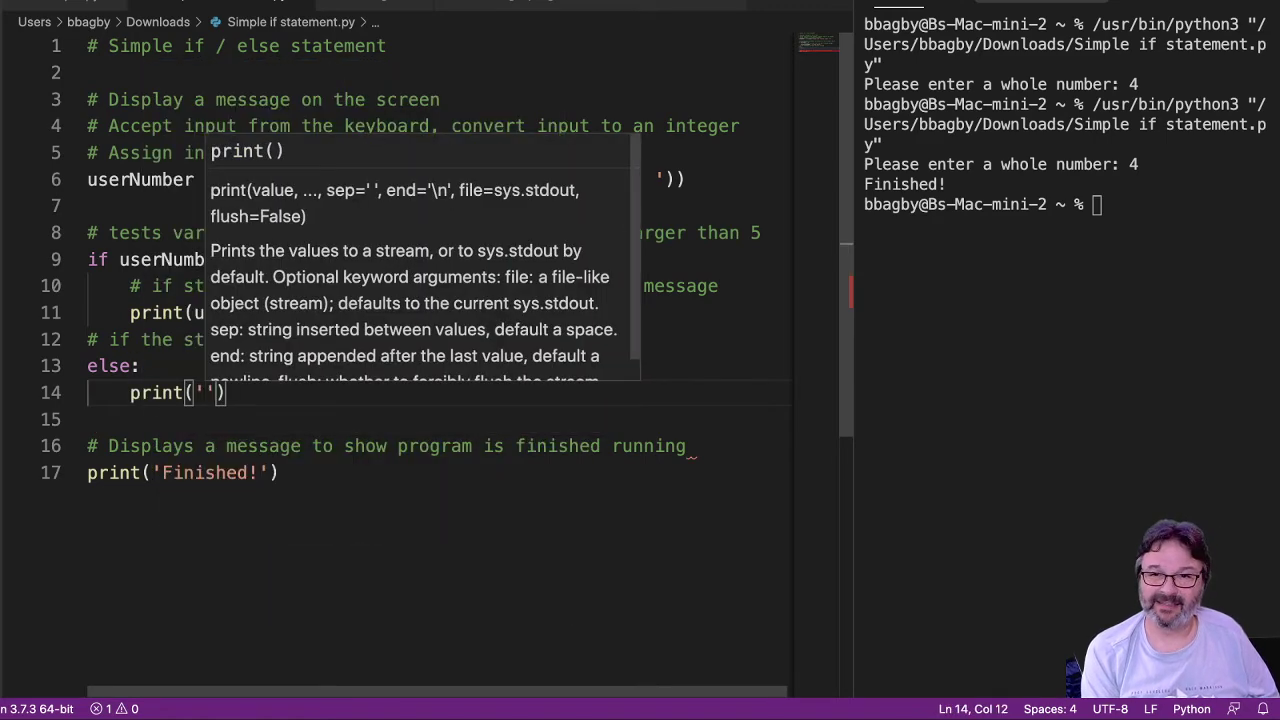
type("userNumber")
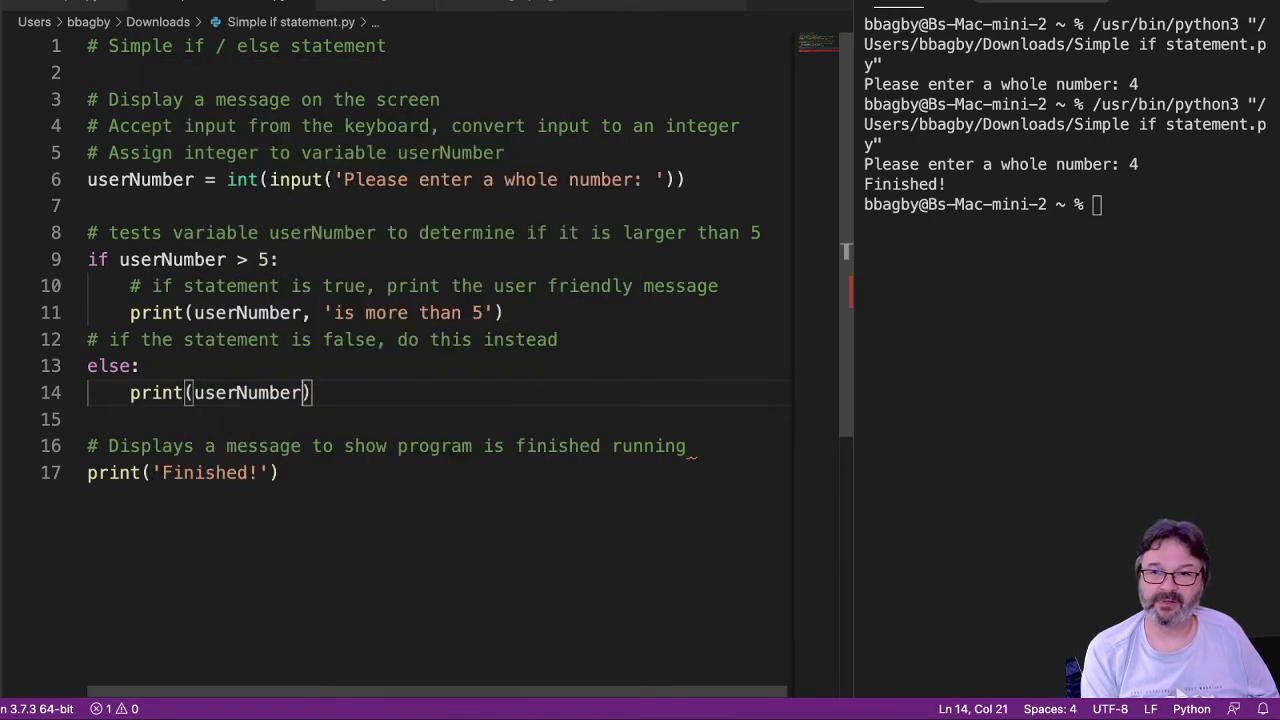
type(", ''")
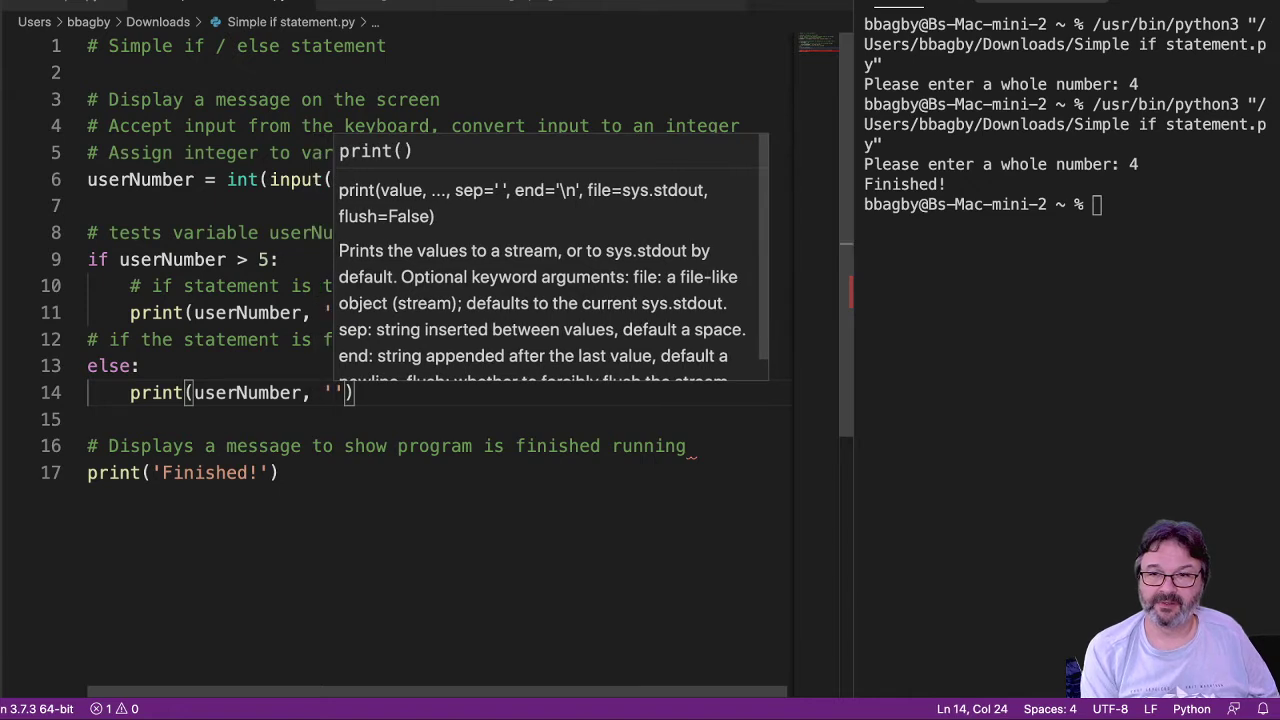
type("is not more than 5")
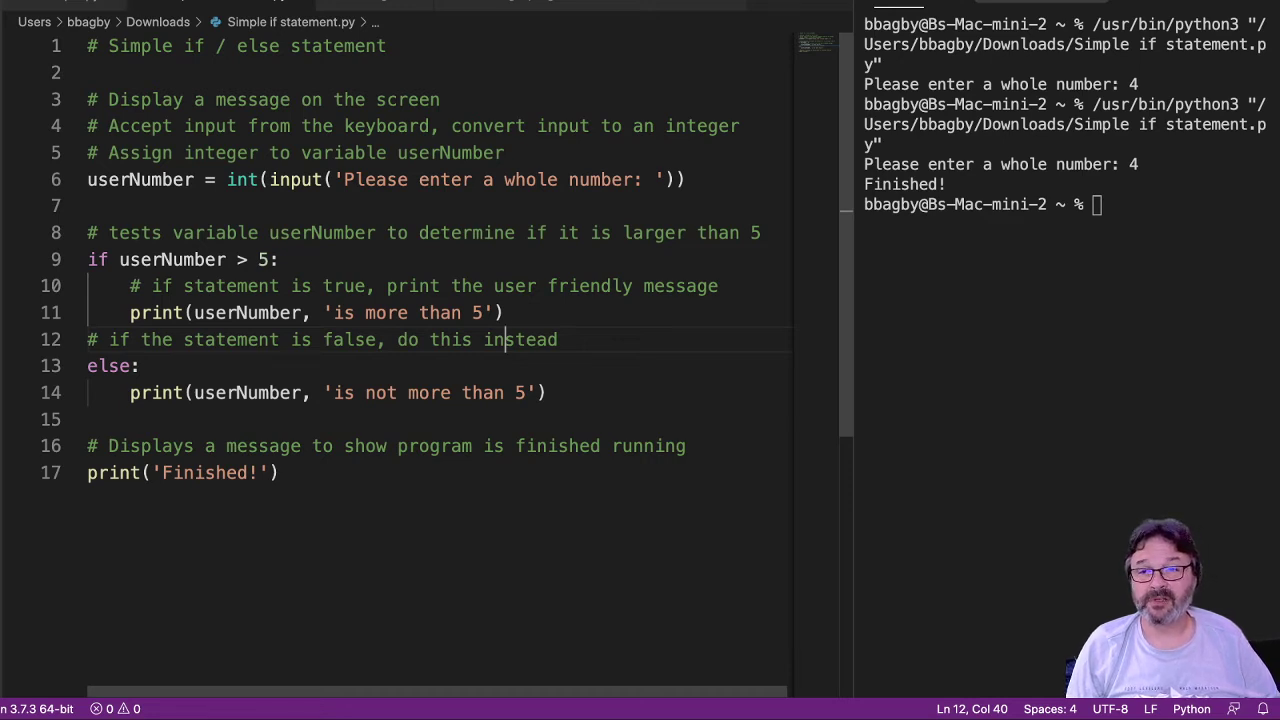
Step: Highlight the true-branch message and the if condition's userNumber while explaining, then run the script
left_click_drag(308, 312, 388, 312)
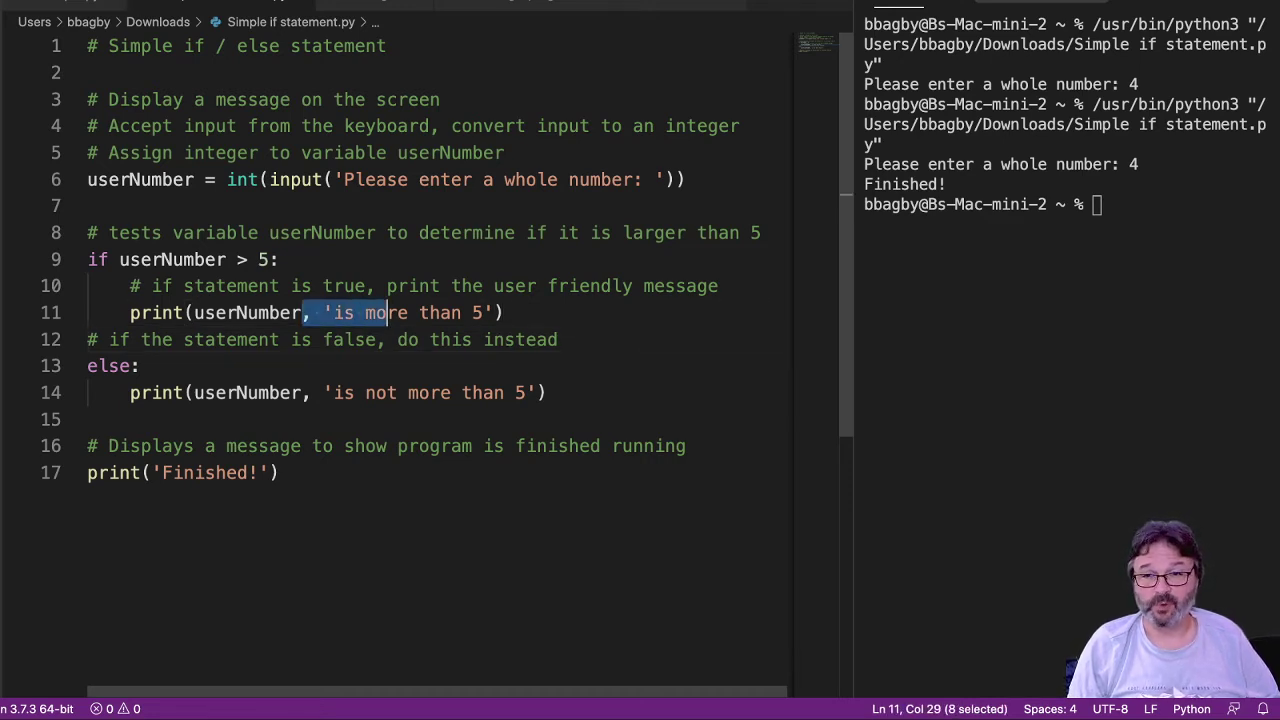
left_click(264, 260)
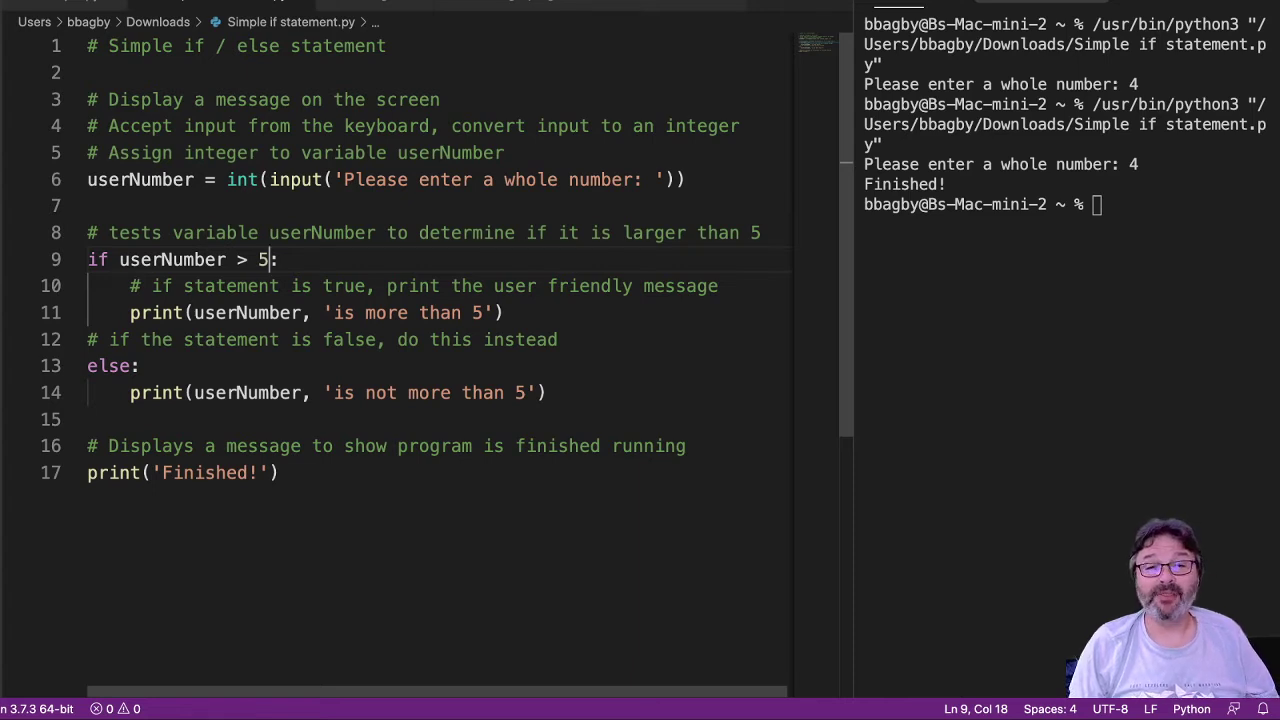
double_click(172, 260)
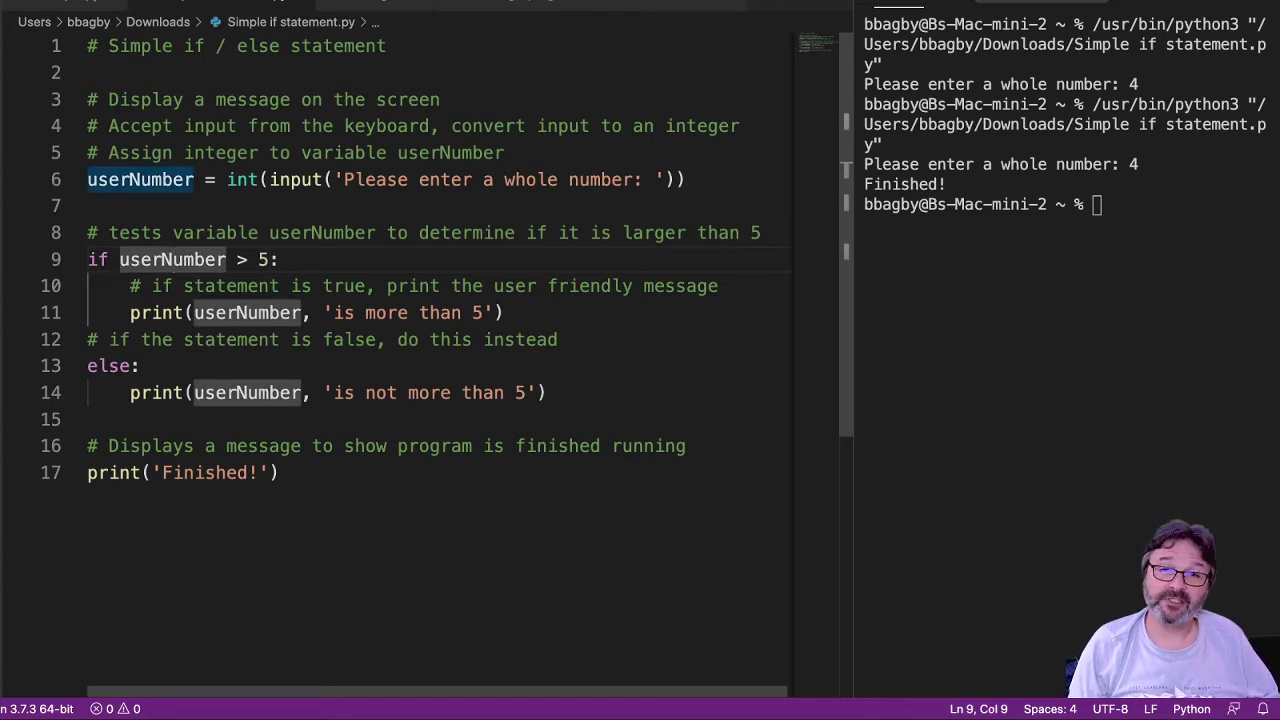
left_click_drag(120, 260, 276, 260)
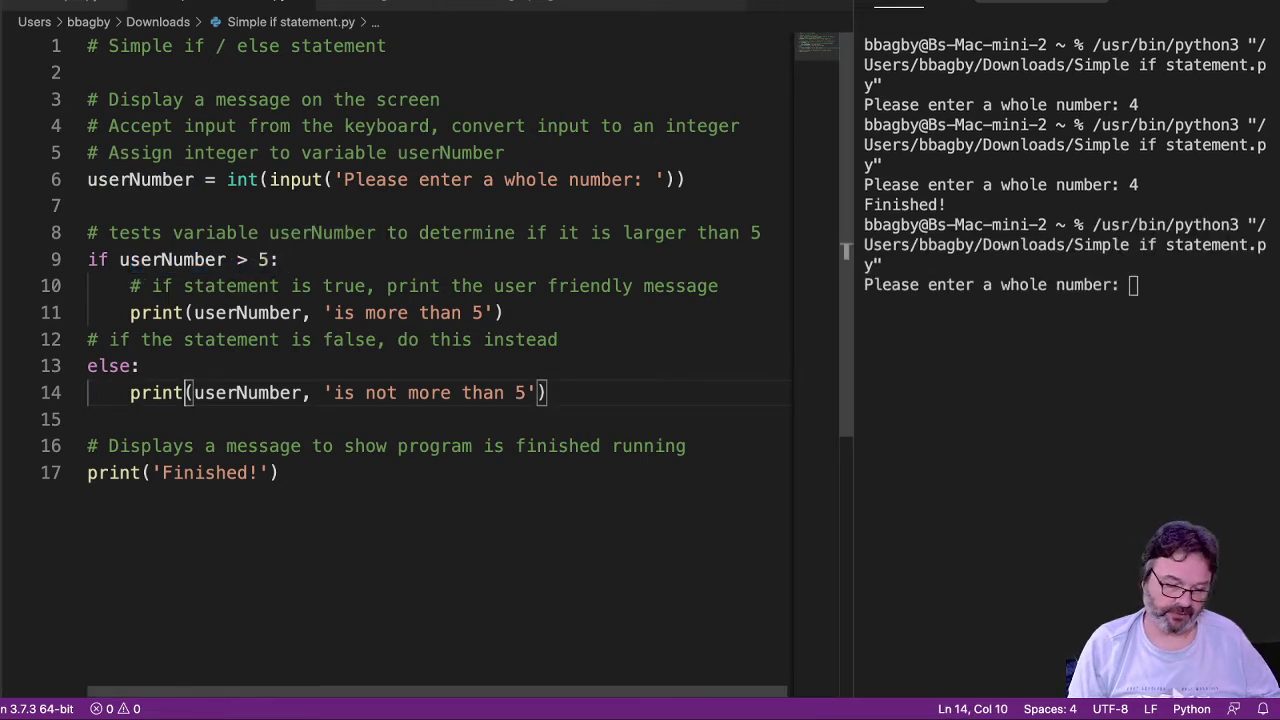
Step: Enter 10 so the terminal prints '10 is more than 5' and 'Finished!', then rerun the script
type("10")
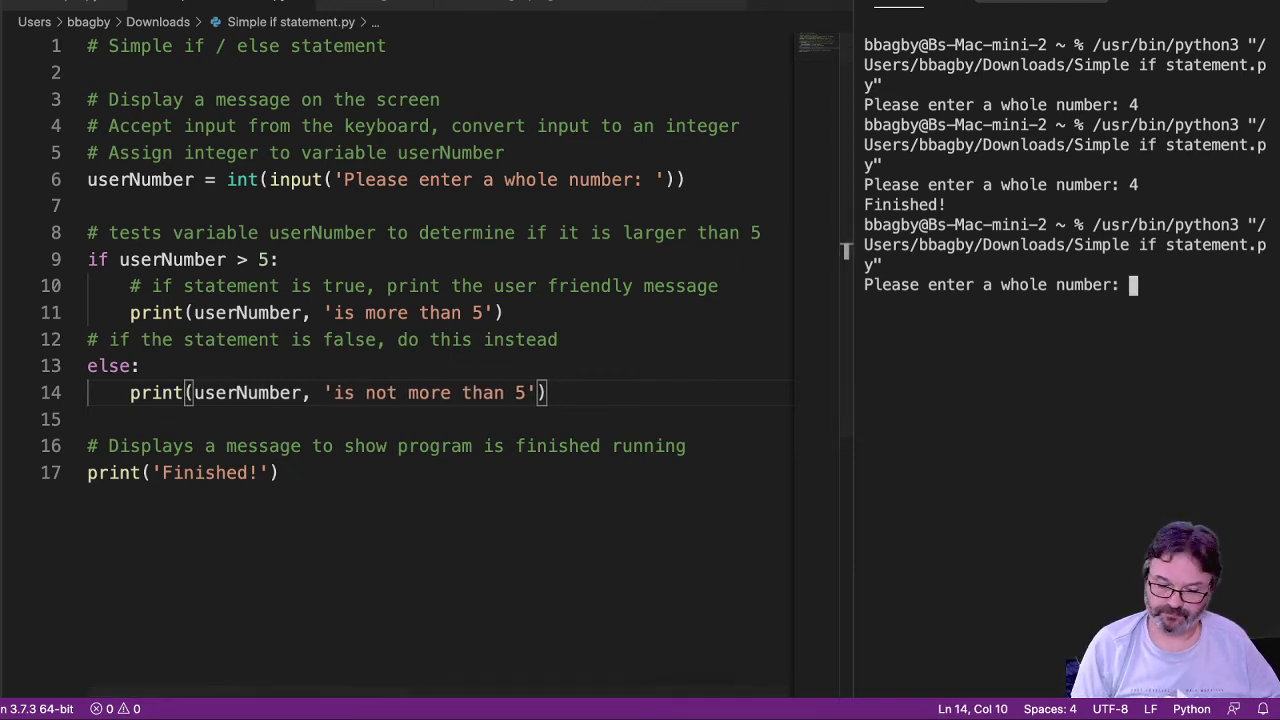
type("10")
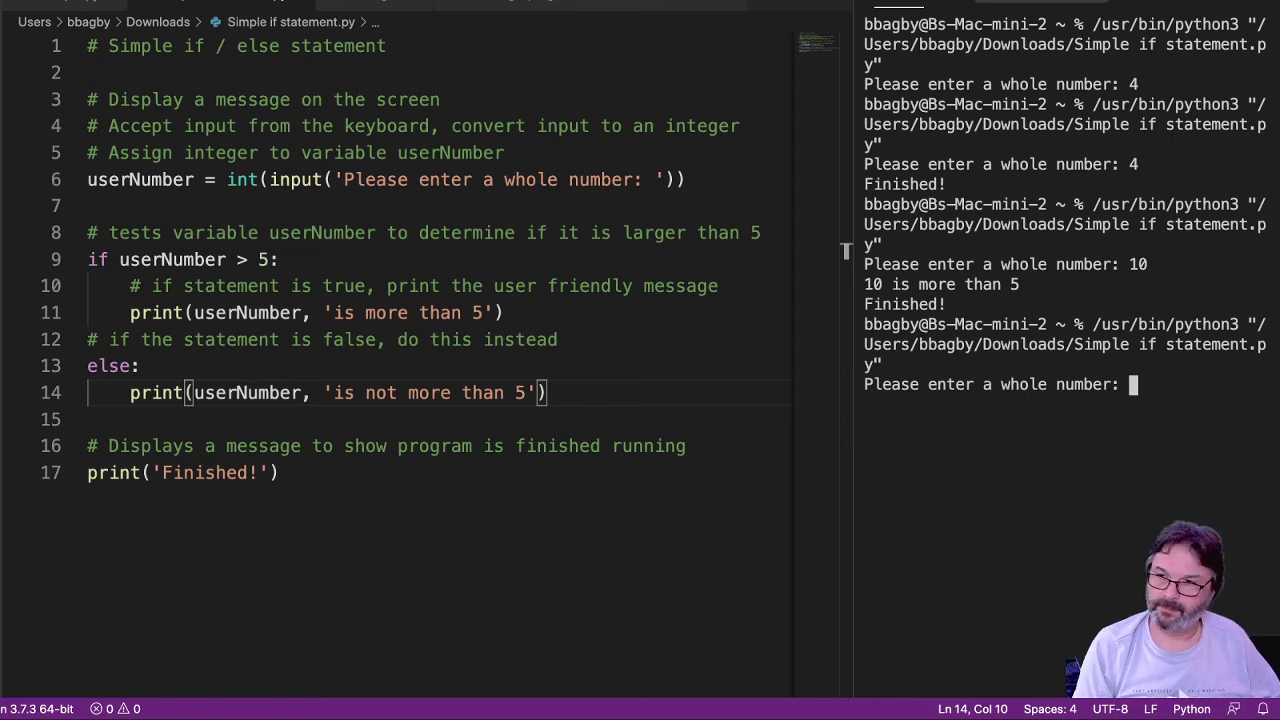
Step: Enter 4 so the terminal prints '4 is not more than 5' and 'Finished!'
type("4")
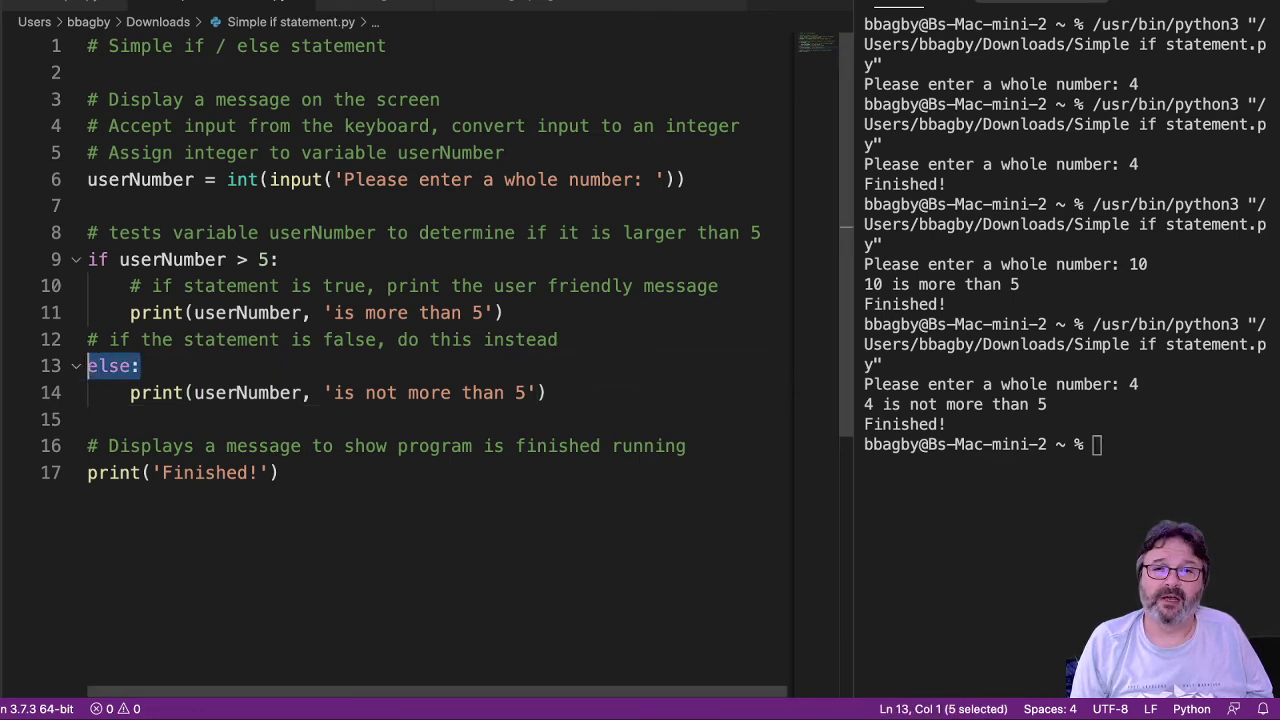
mouse_move(248, 392)
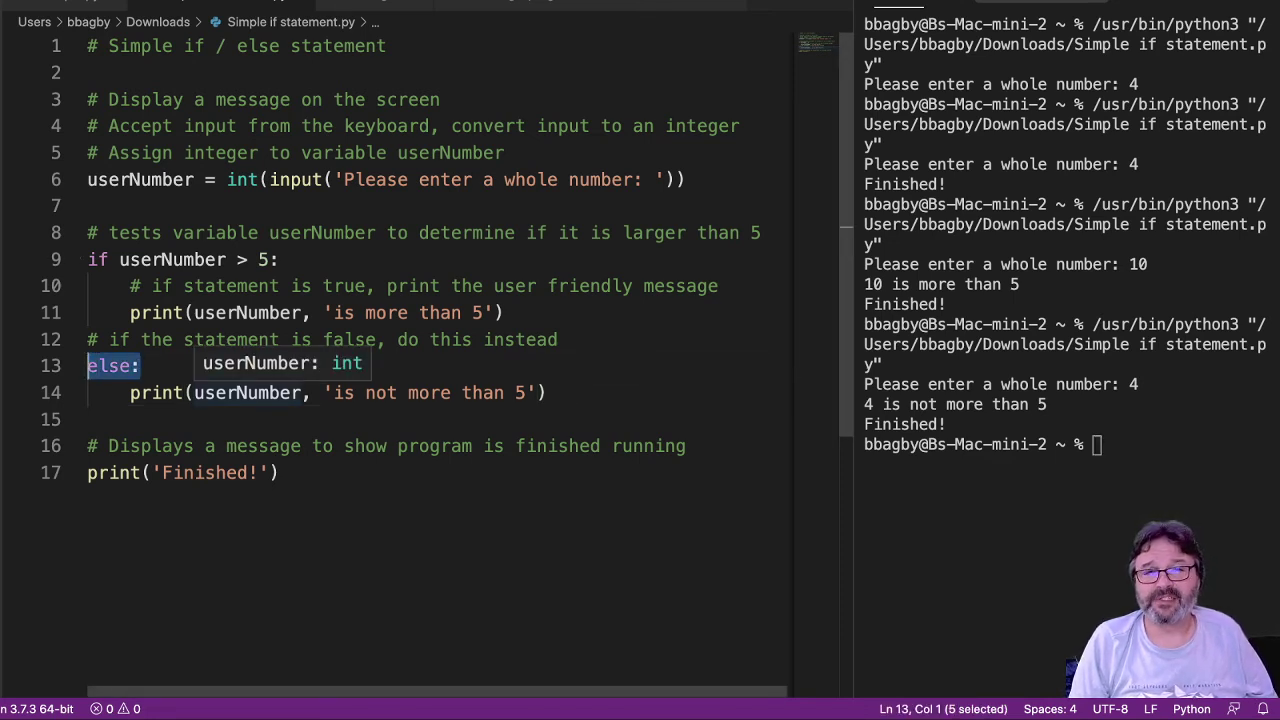